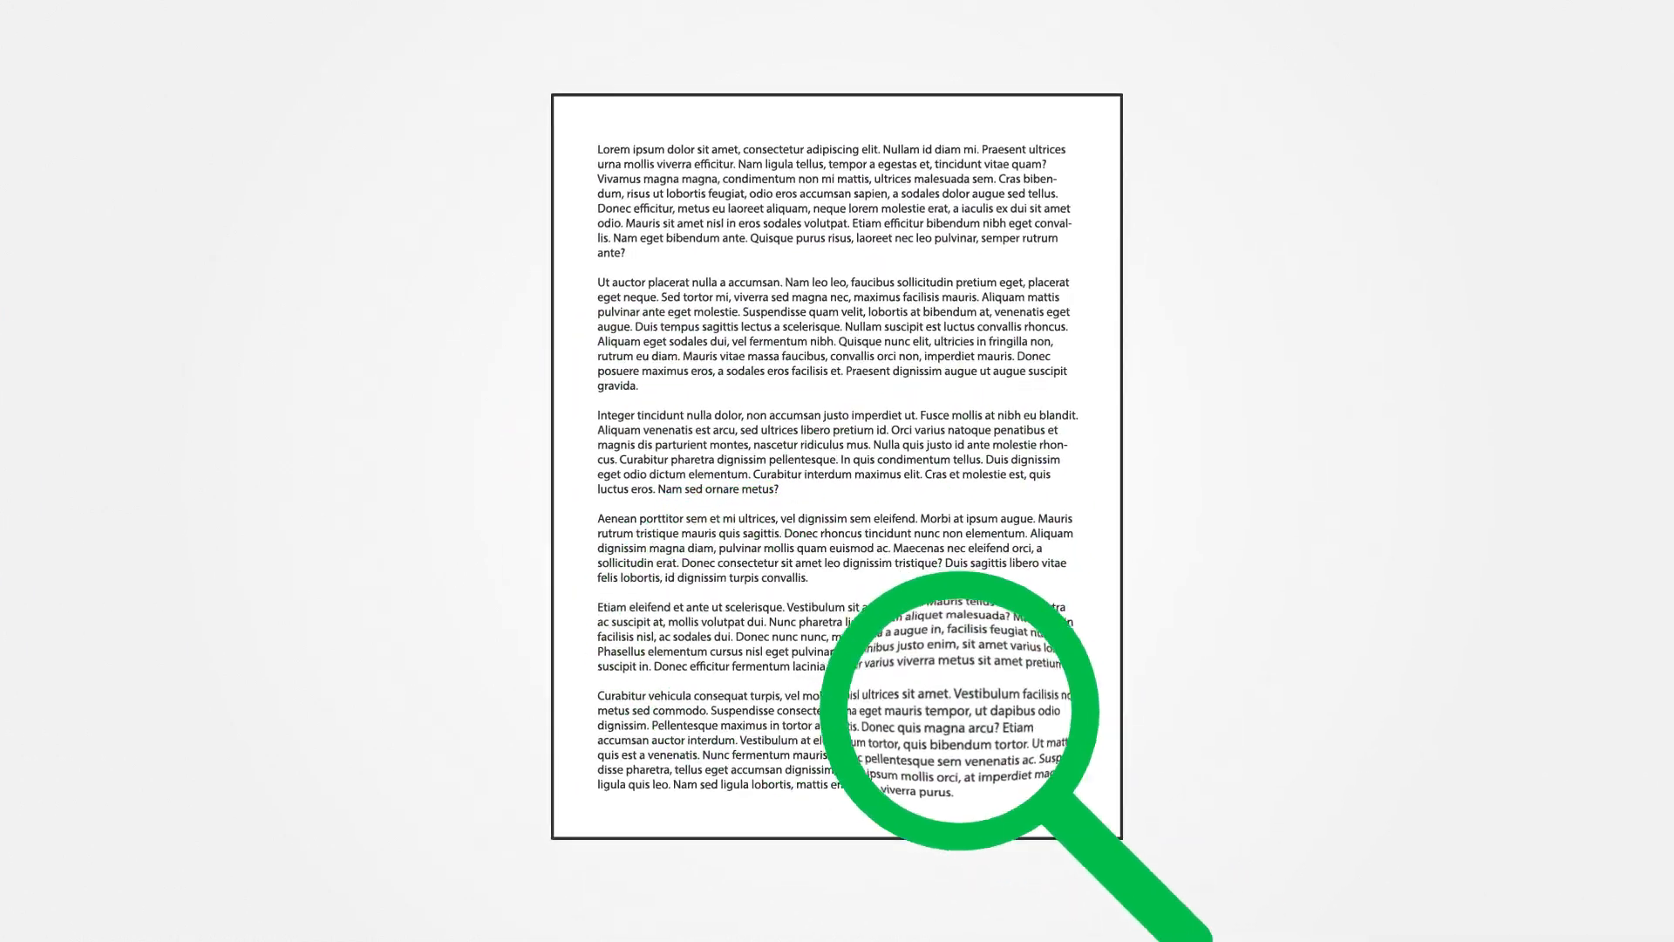
Step: Advance the animation so Theme 1 sentences highlight green and the theme labels appear
left_click(1254, 401)
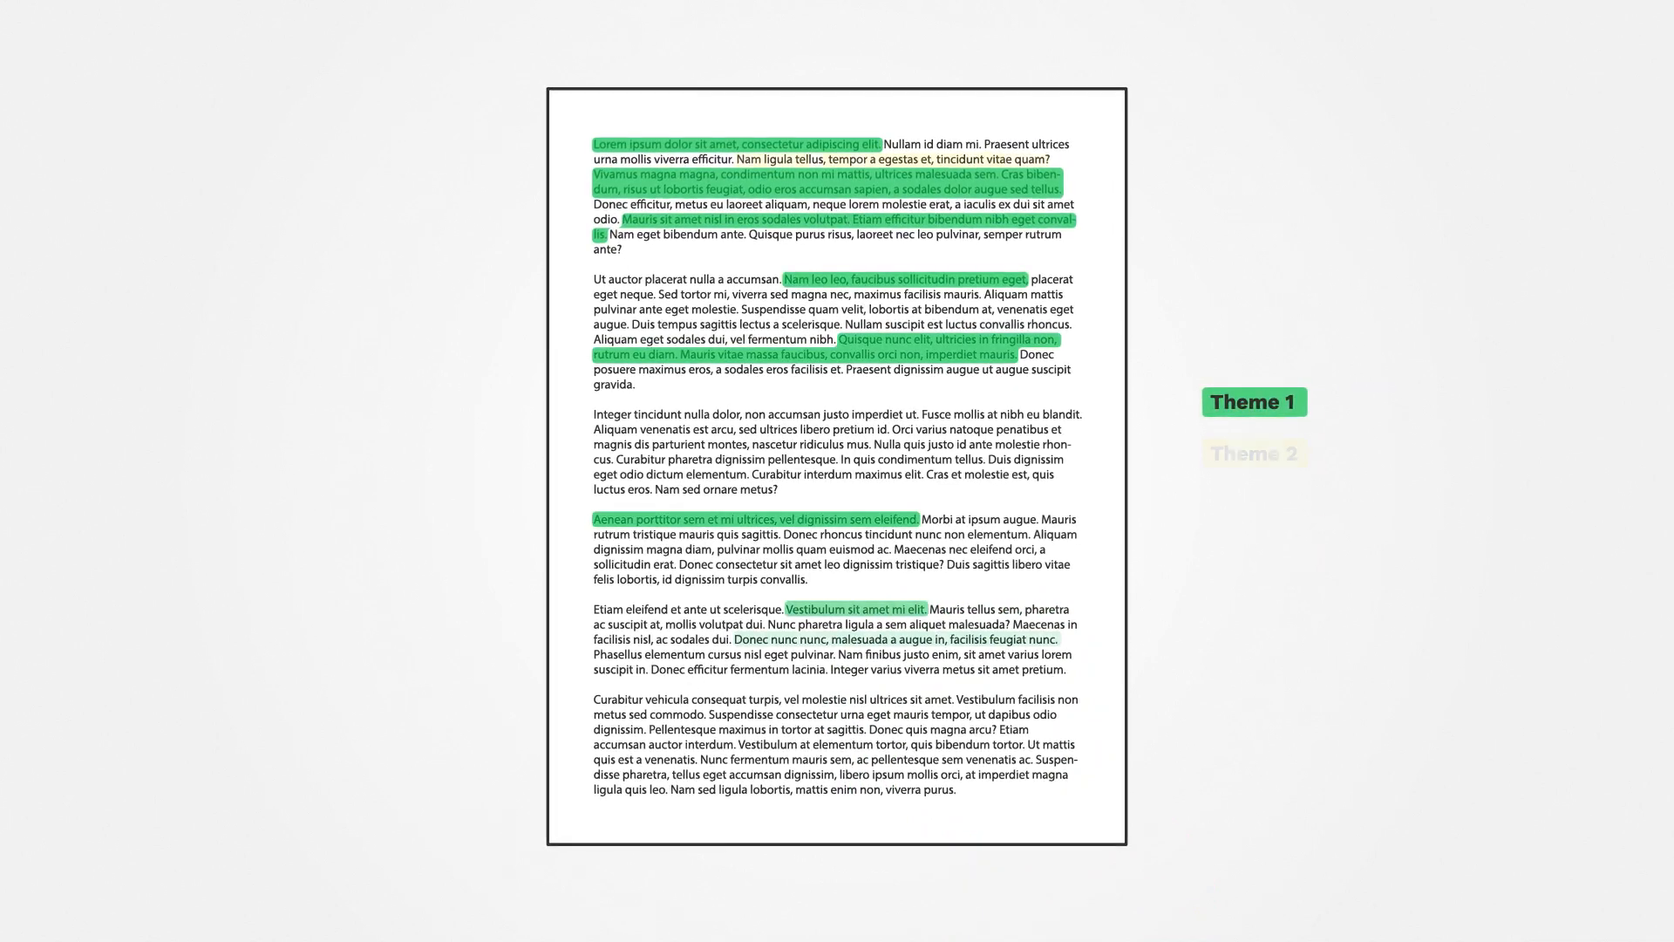